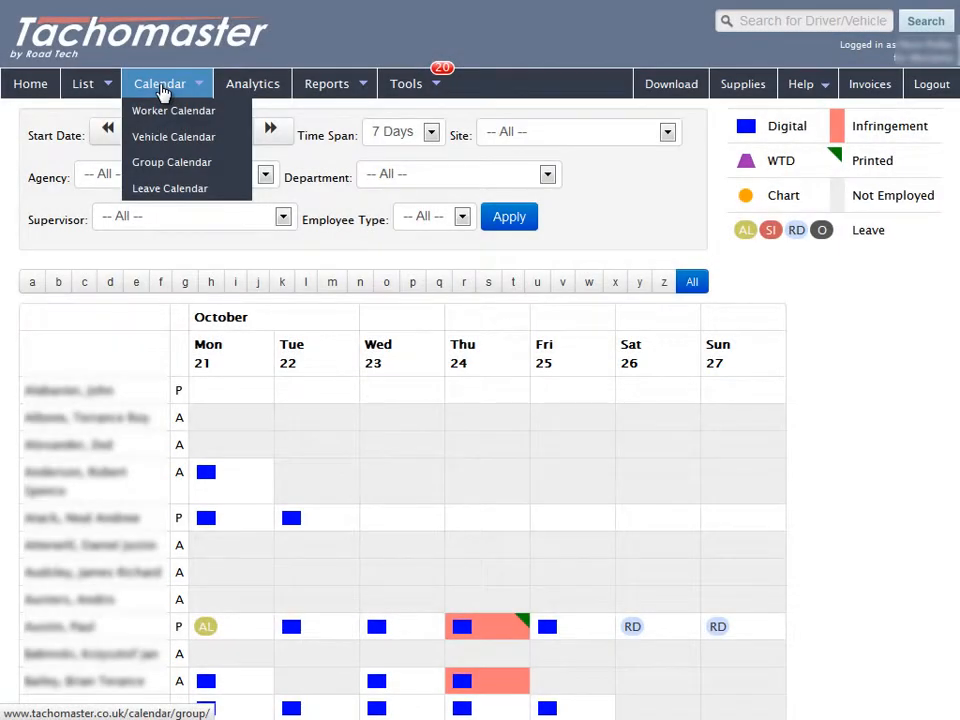
mouse_move(171, 162)
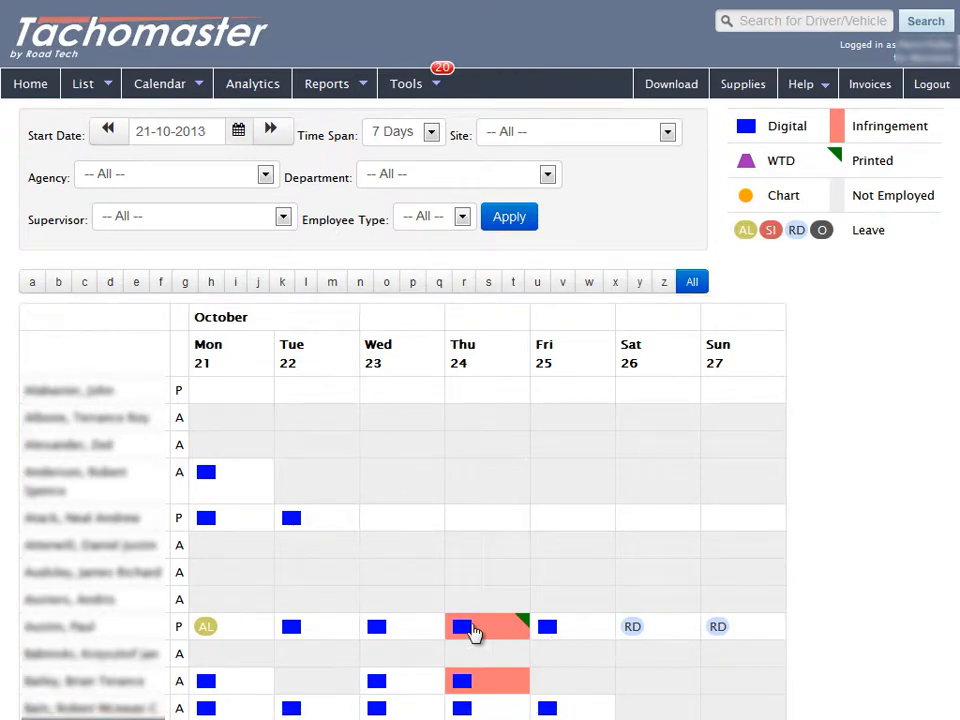
Check the Start Date picker, then list the 7, 14, 28 and 56 day time spans.
click(487, 626)
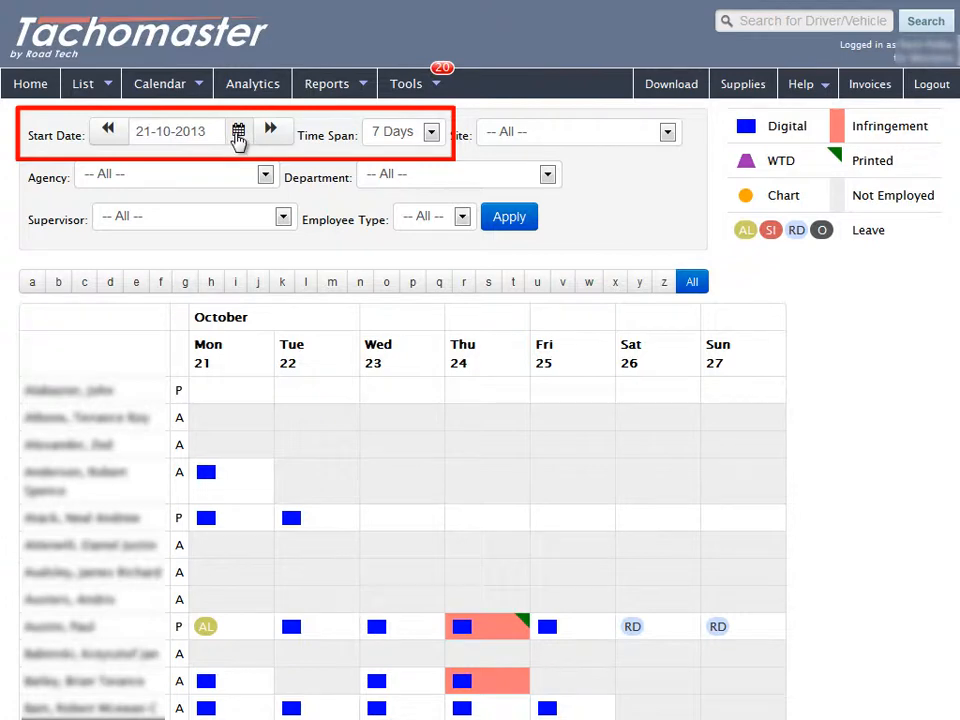
click(238, 131)
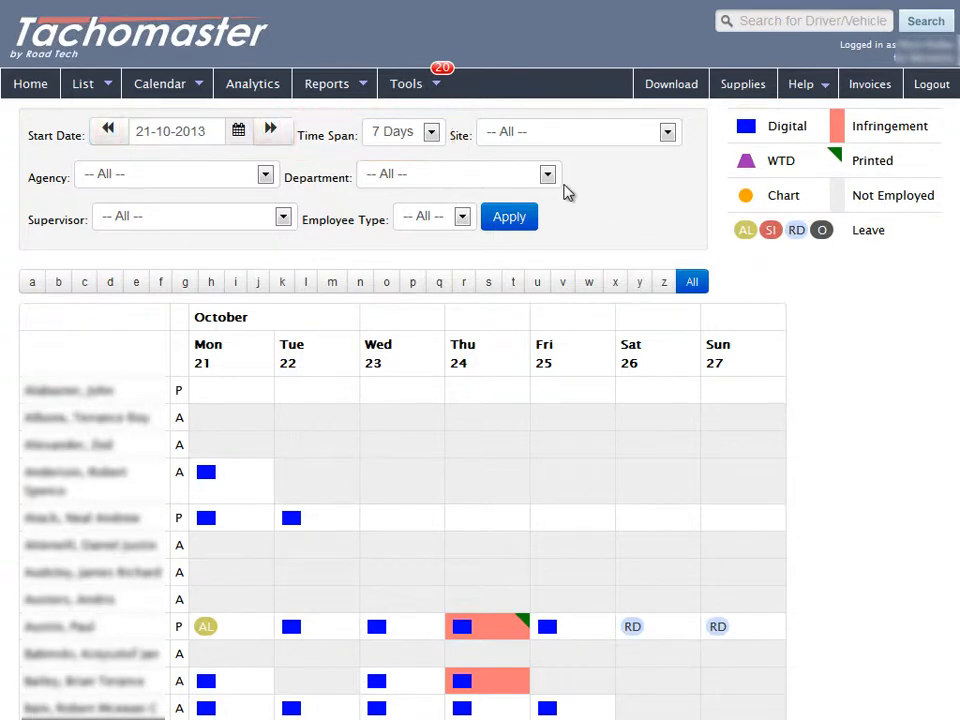
click(430, 132)
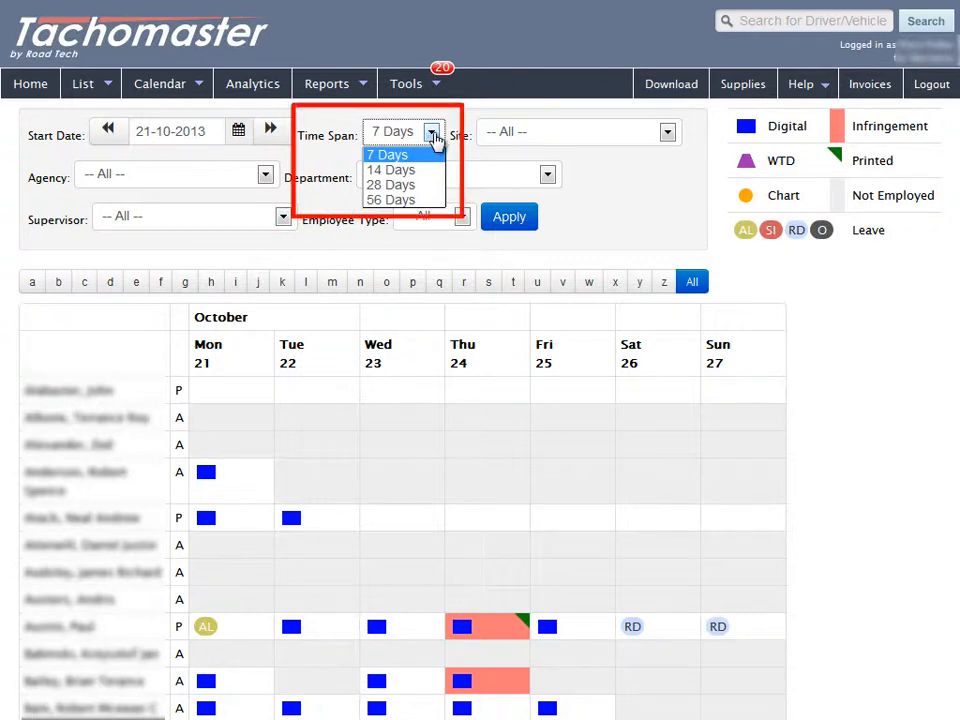
Filter the calendar to 14 Days and Permanent employees, and apply it.
click(390, 169)
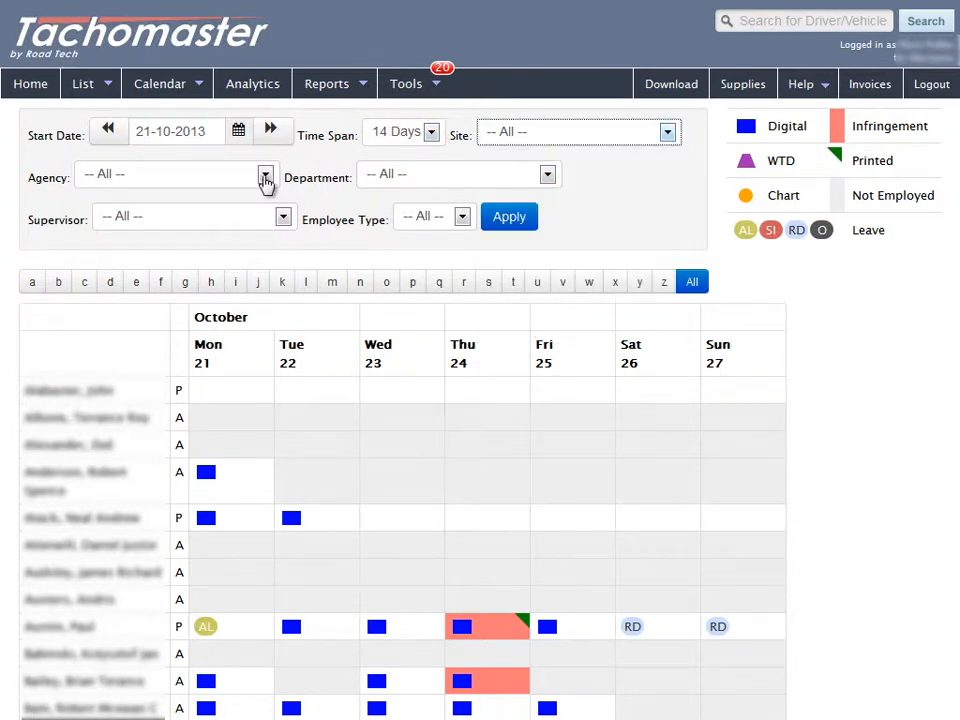
click(547, 174)
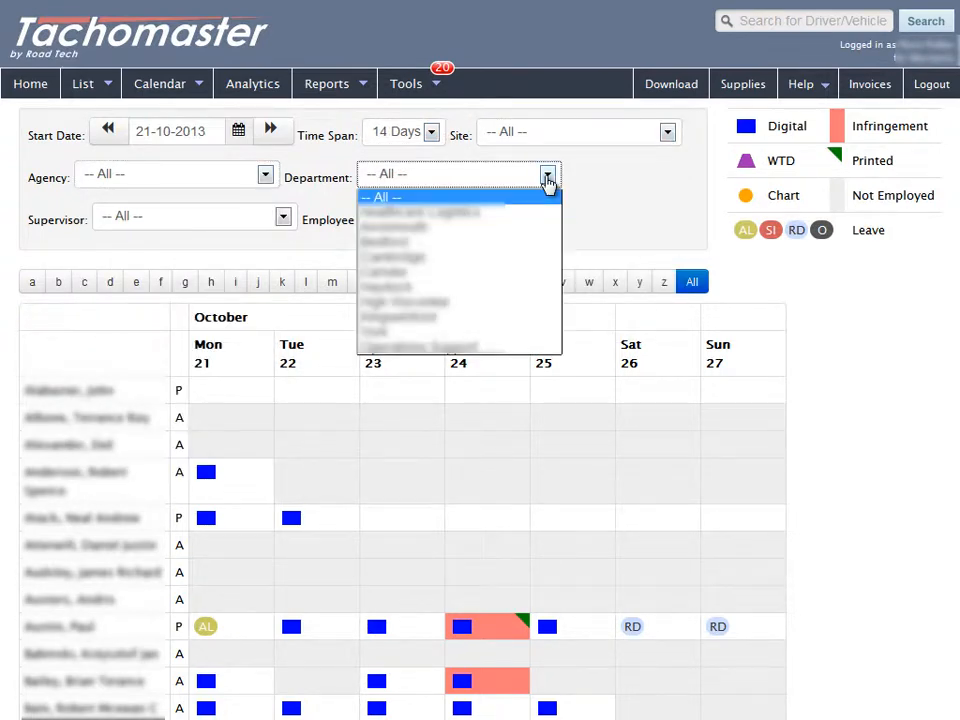
click(463, 217)
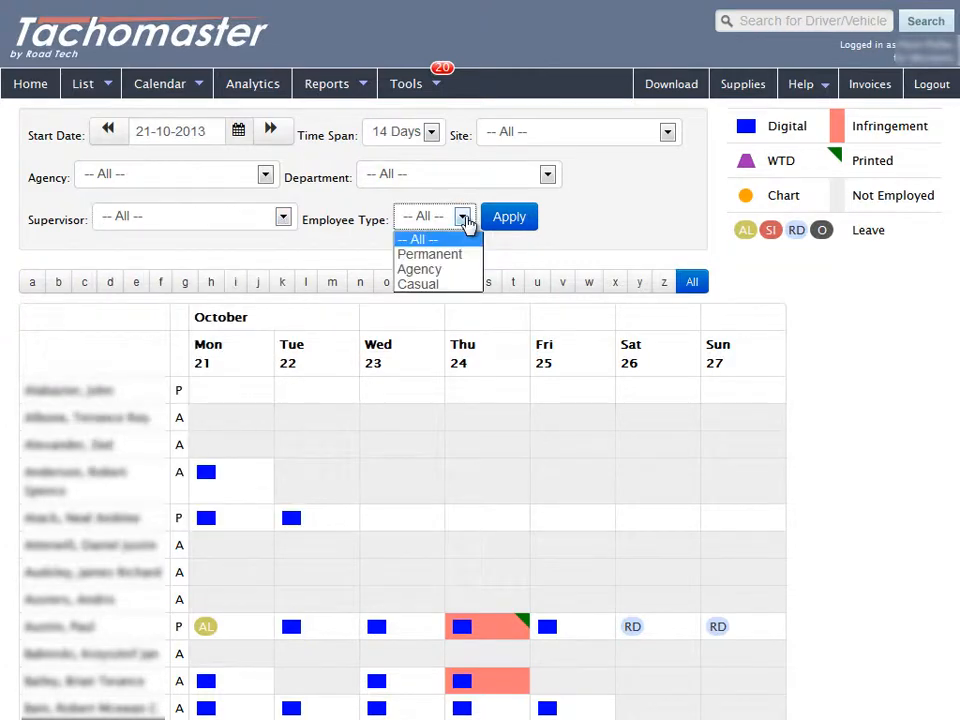
mouse_move(465, 228)
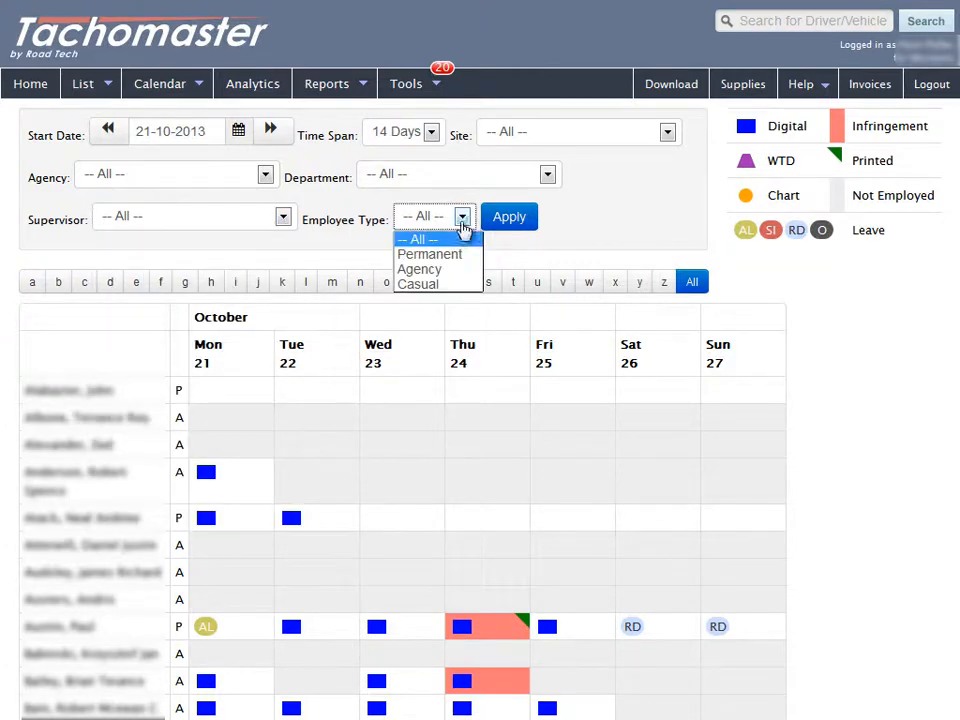
click(429, 253)
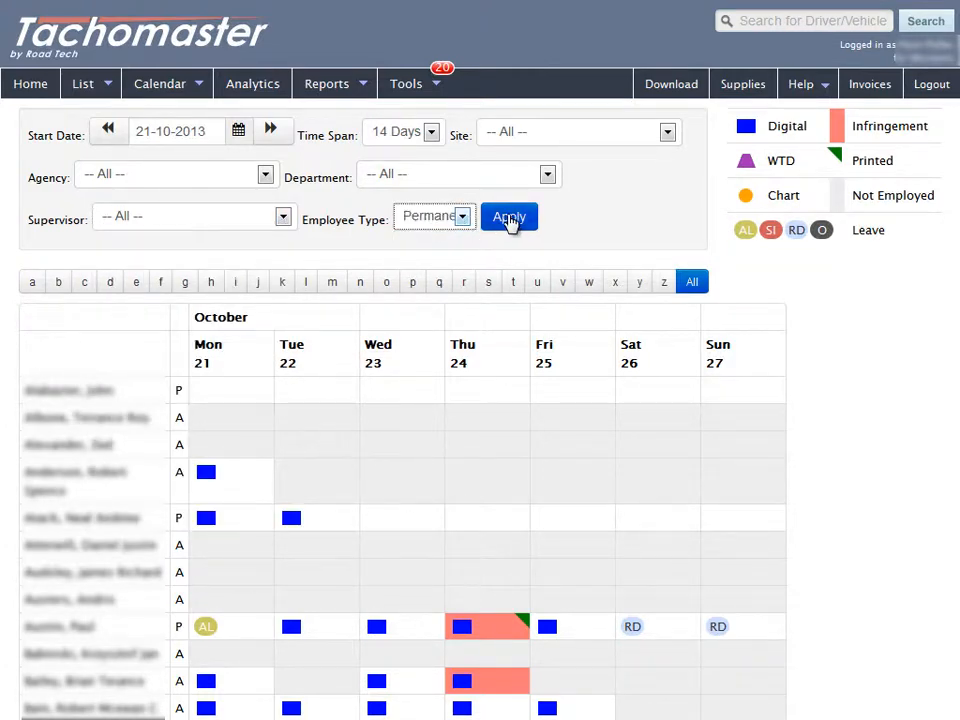
click(509, 217)
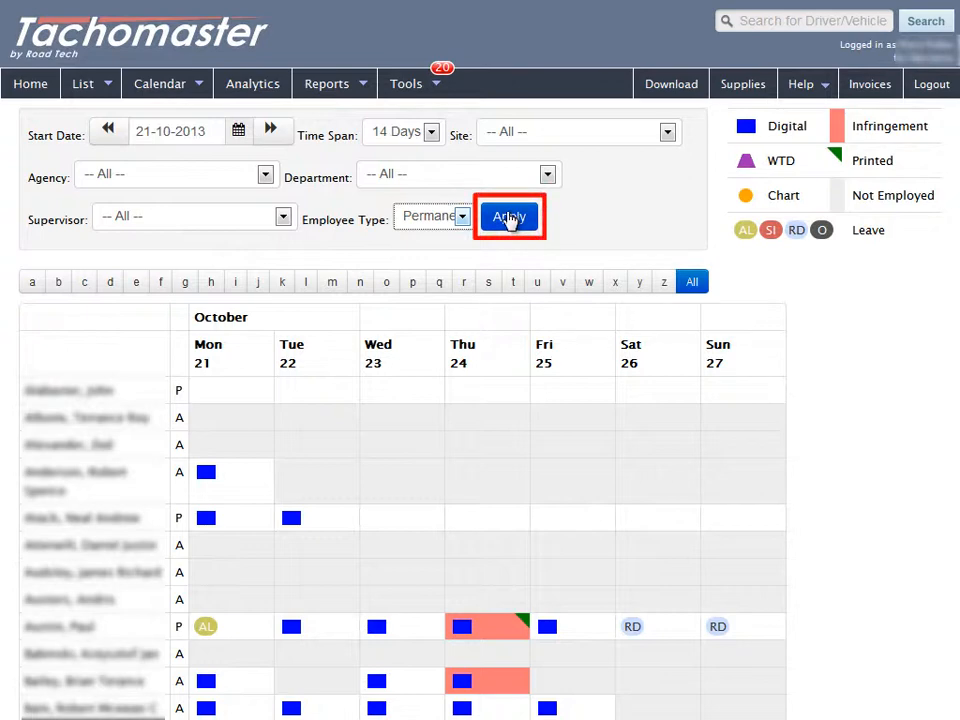
click(509, 217)
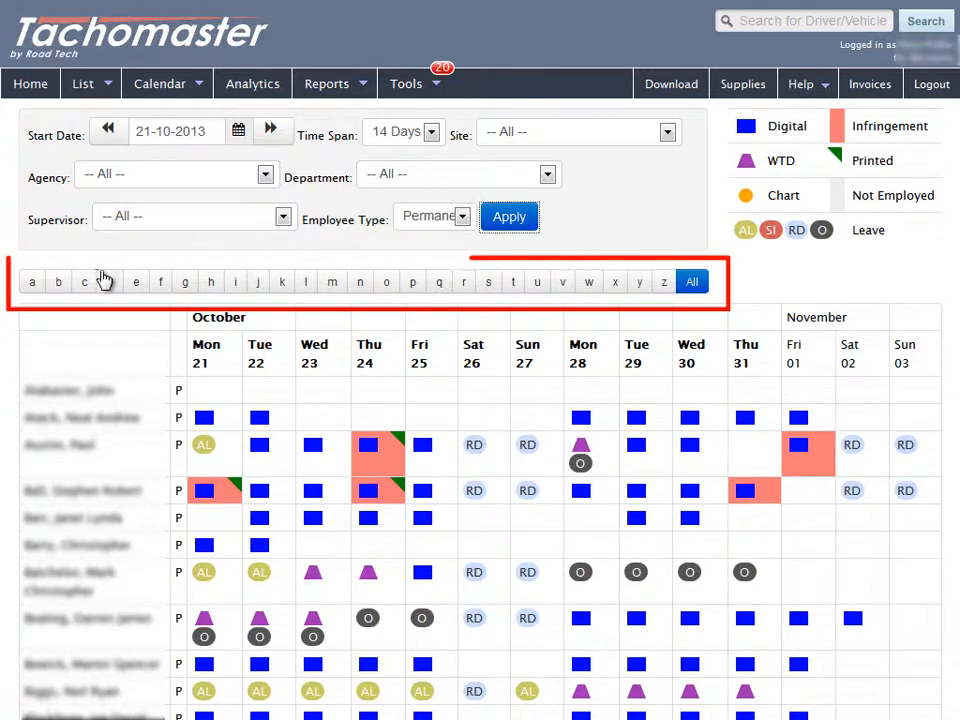
Filter workers by surname letters A and B, then return to All.
click(31, 281)
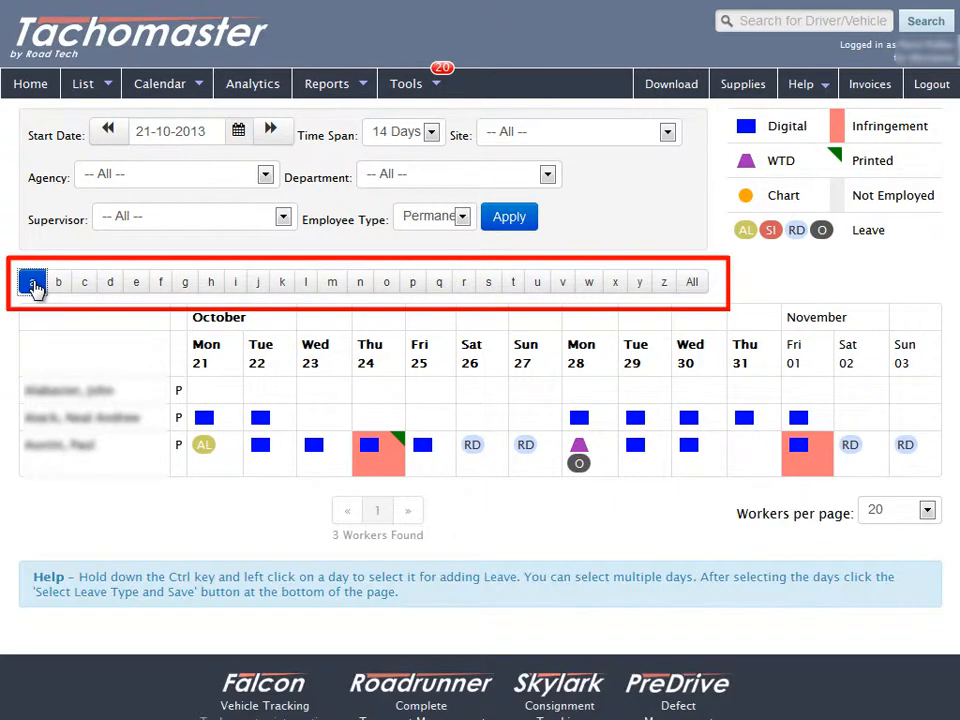
click(58, 281)
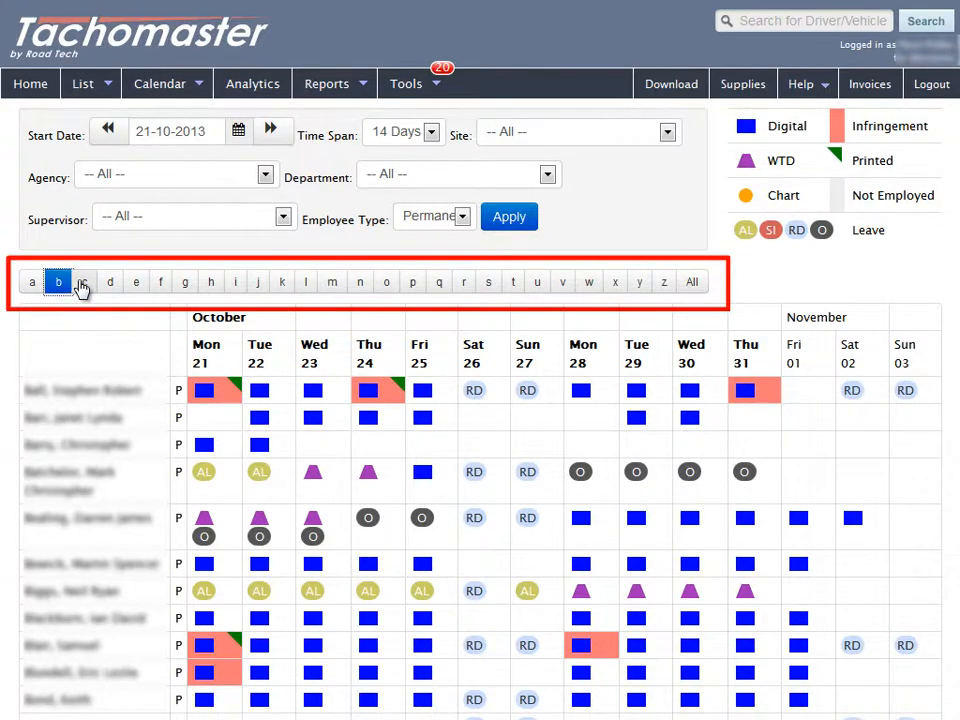
click(691, 281)
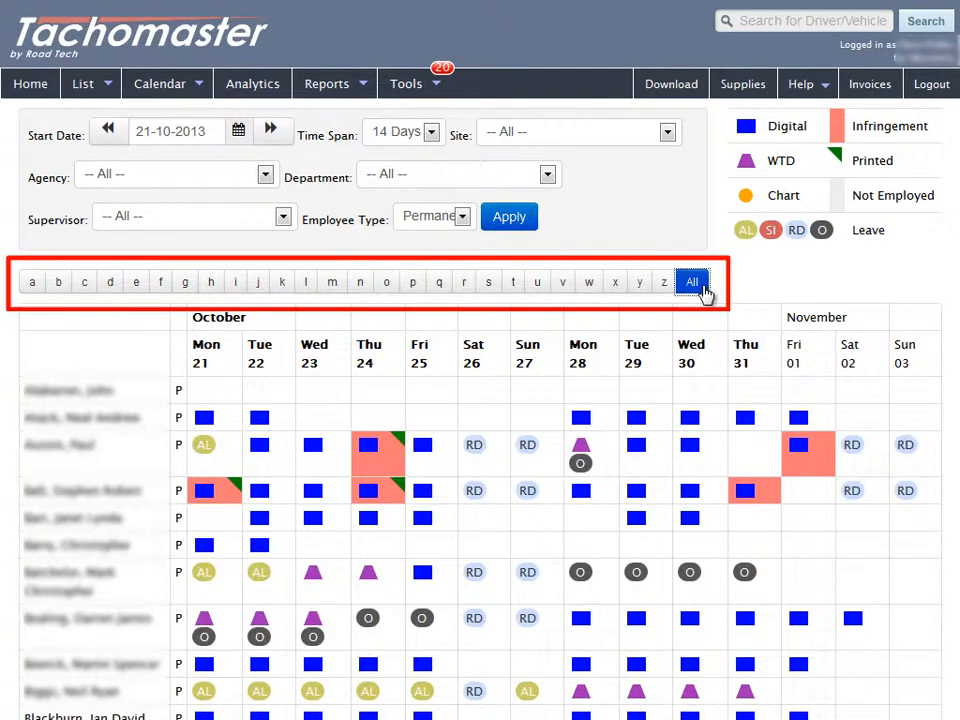
Check workers per page and move to page 2 of the list.
scroll(down, 3)
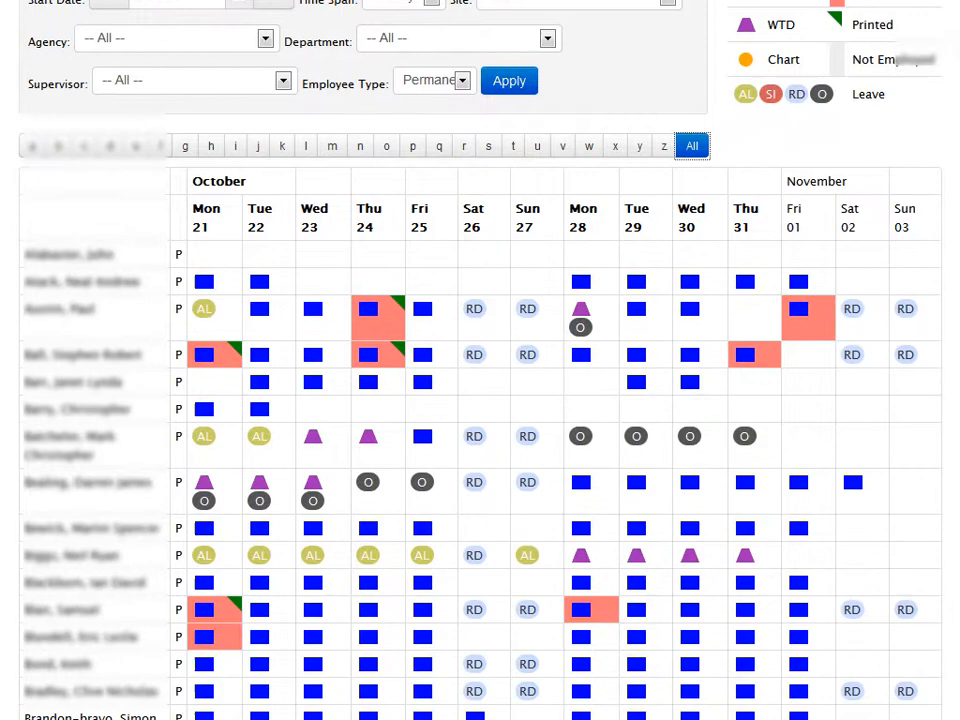
scroll(down, 3)
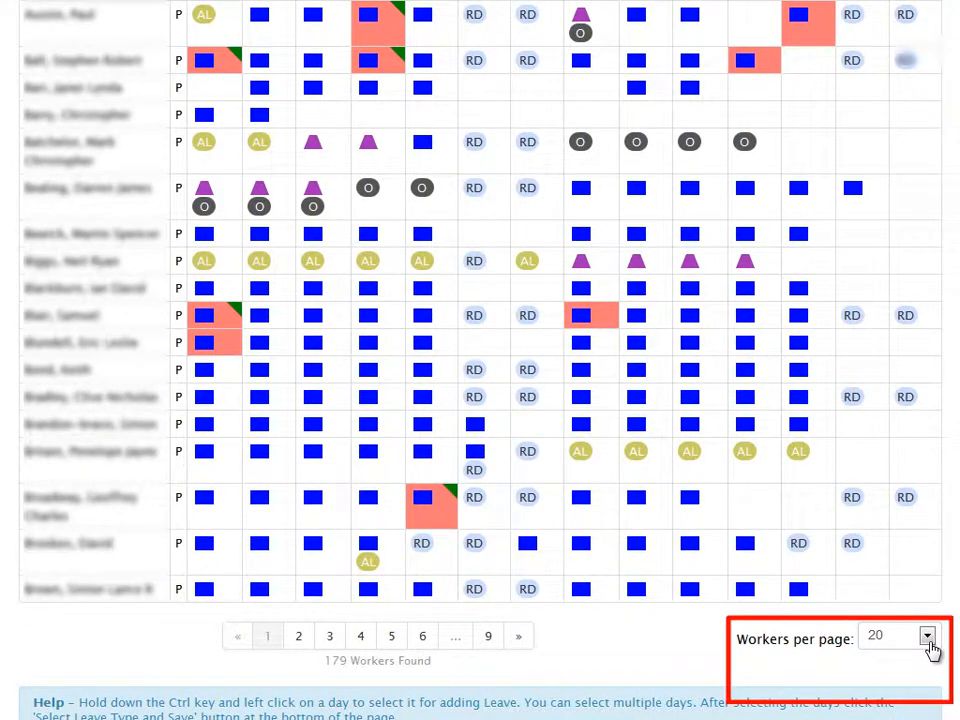
click(925, 635)
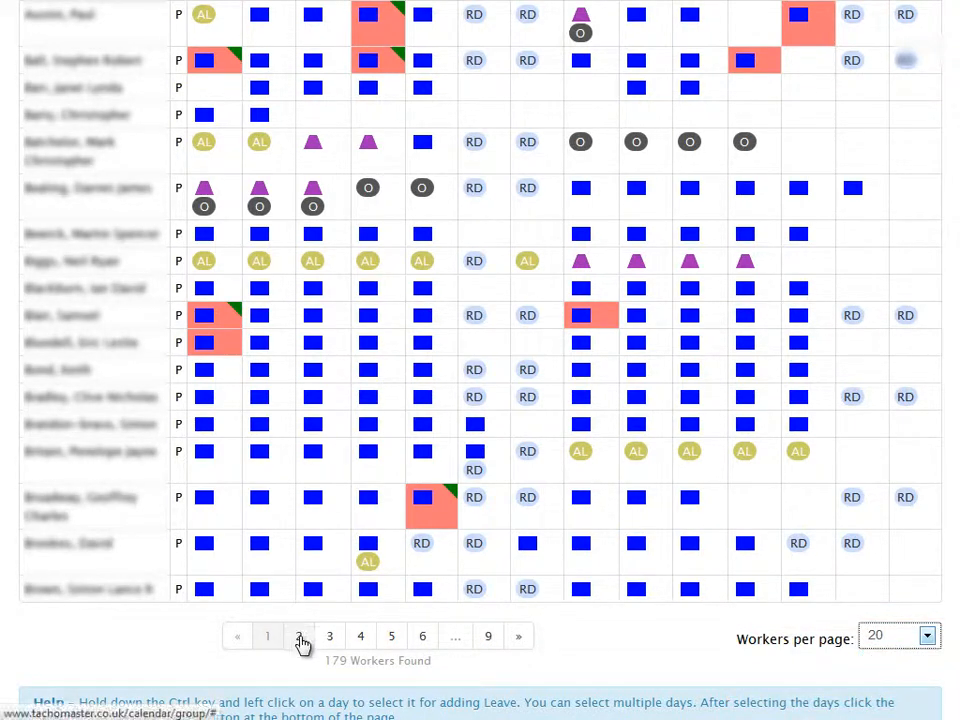
click(300, 636)
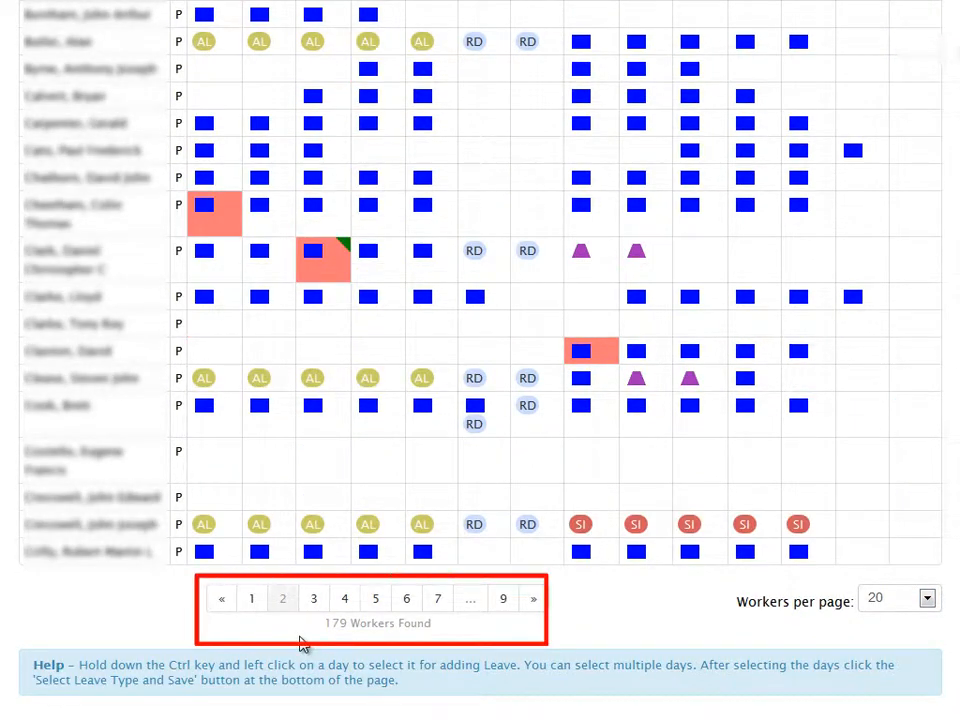
click(251, 598)
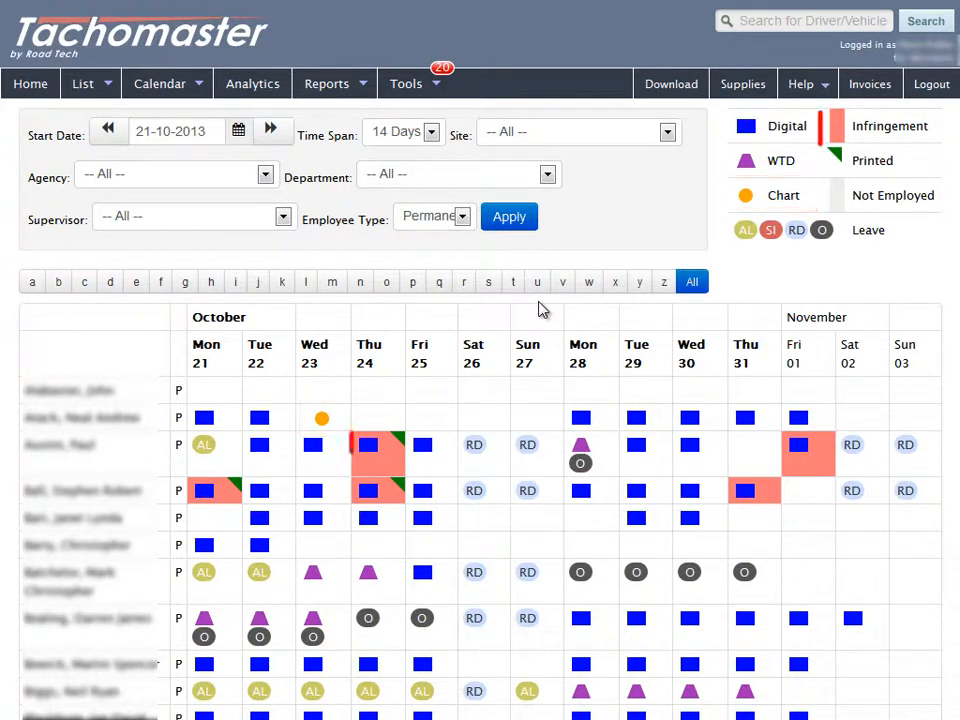
click(377, 444)
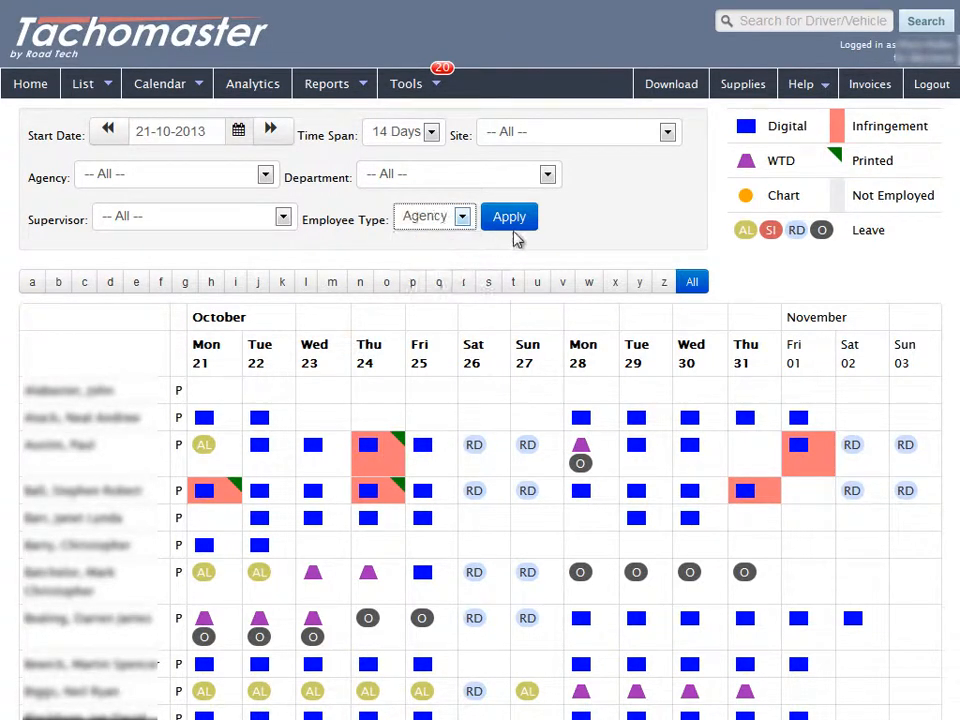
click(509, 217)
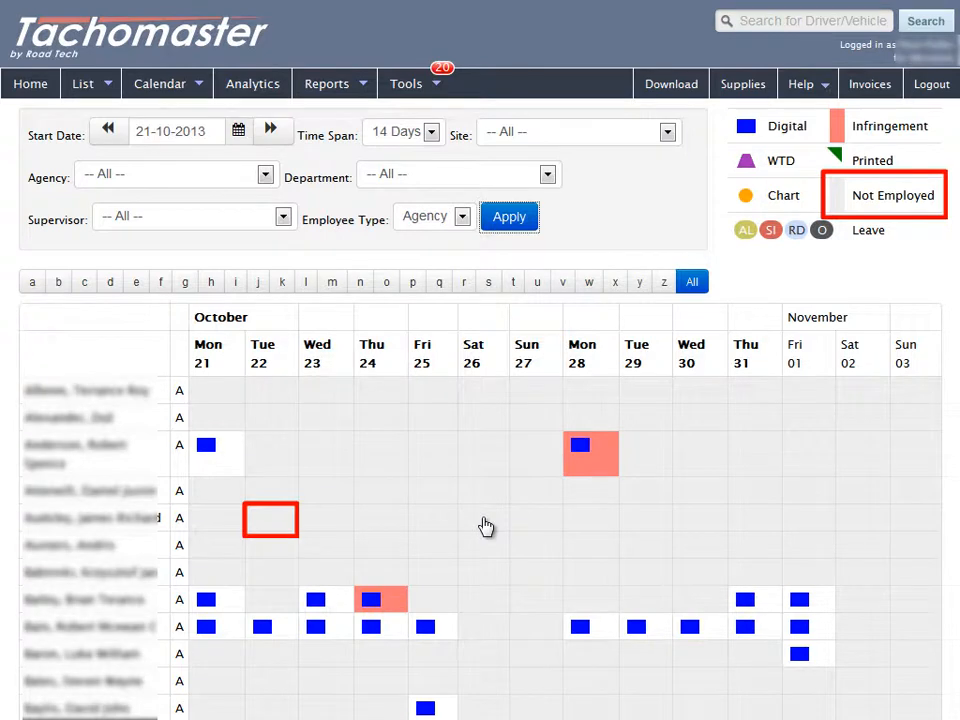
click(433, 216)
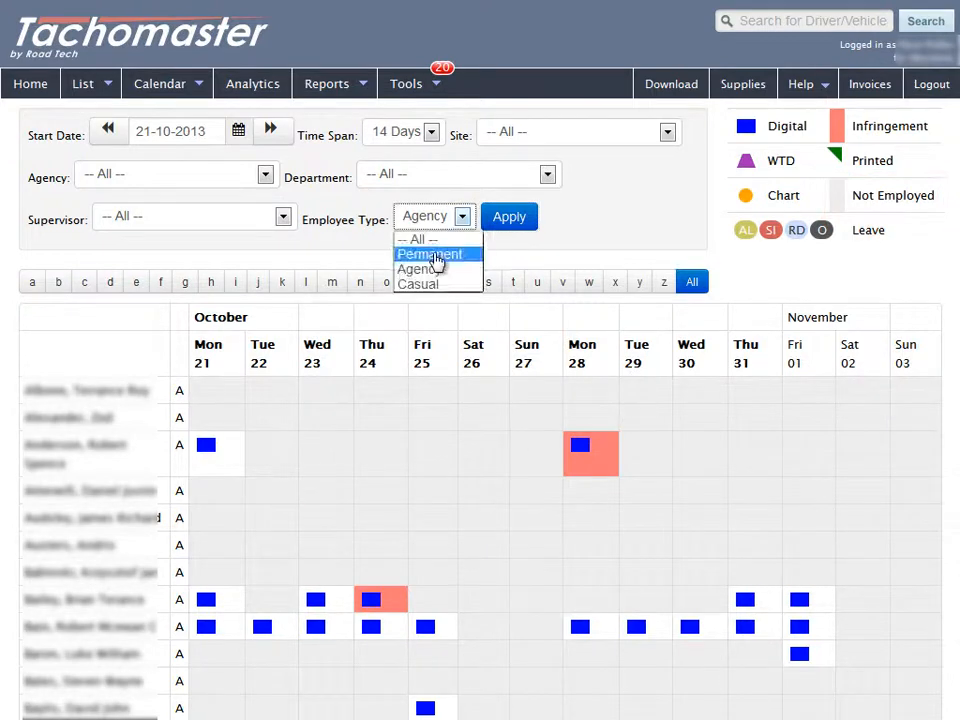
click(509, 217)
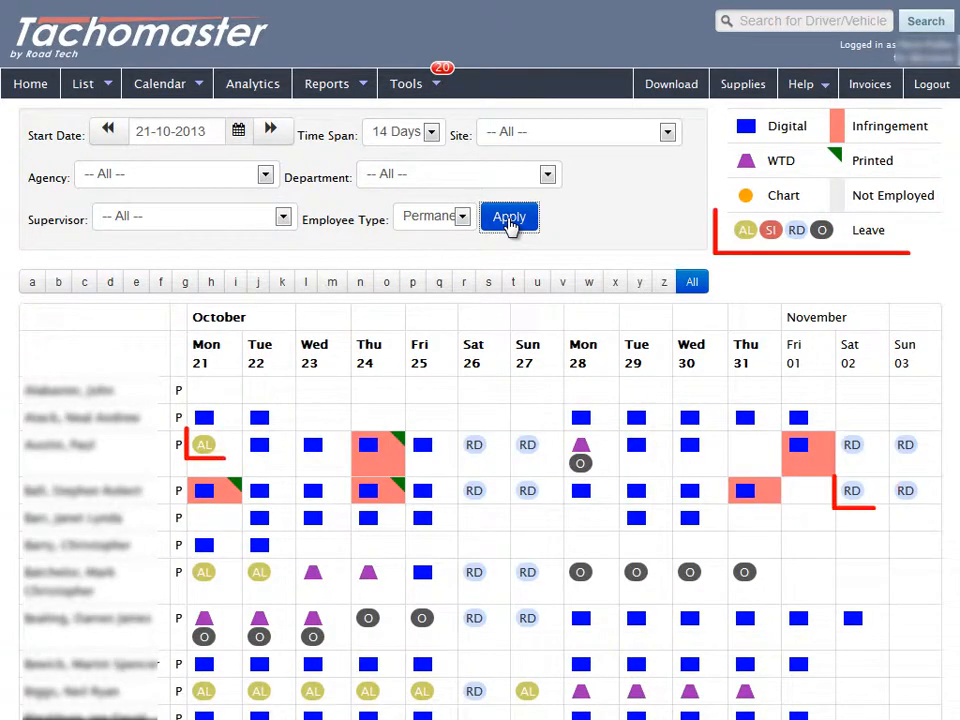
click(509, 217)
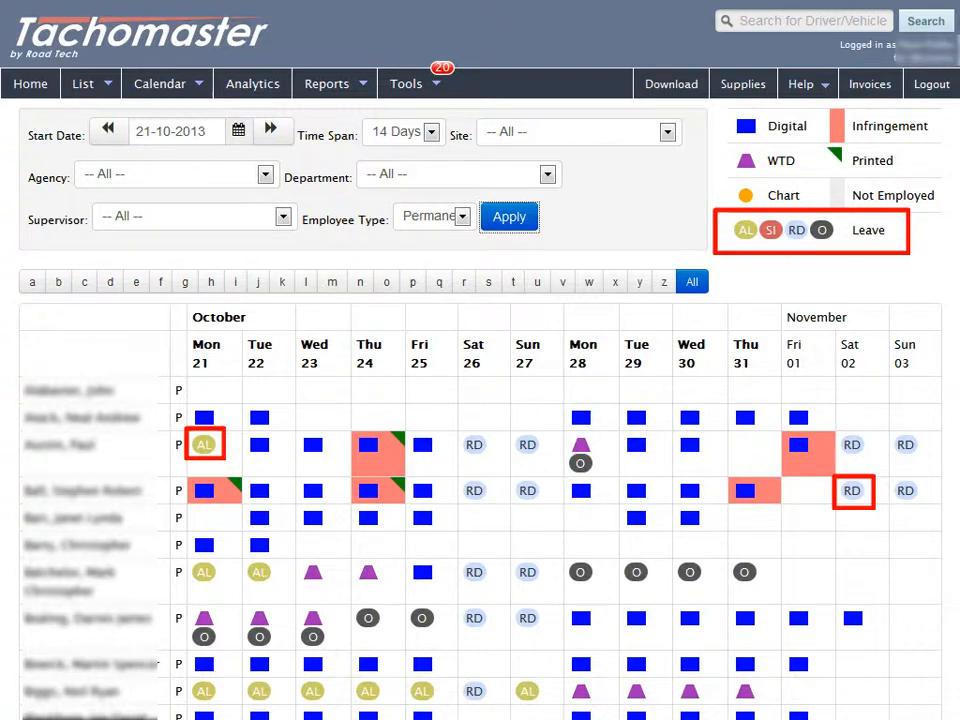
click(367, 444)
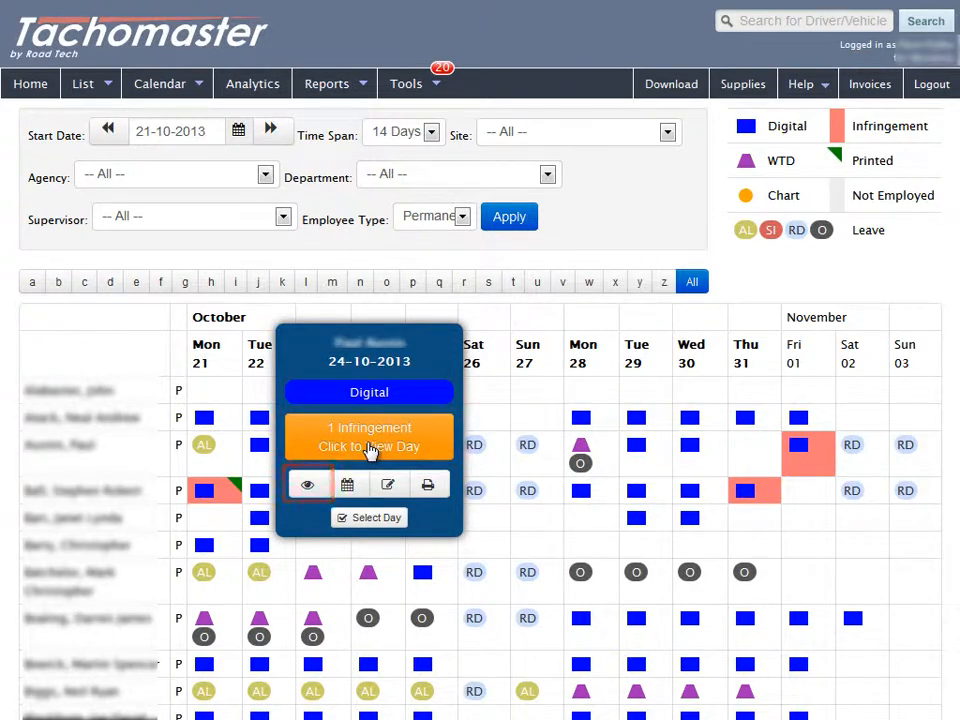
View the worker's 24 October 2013 day with its infringement, then close the window.
click(369, 437)
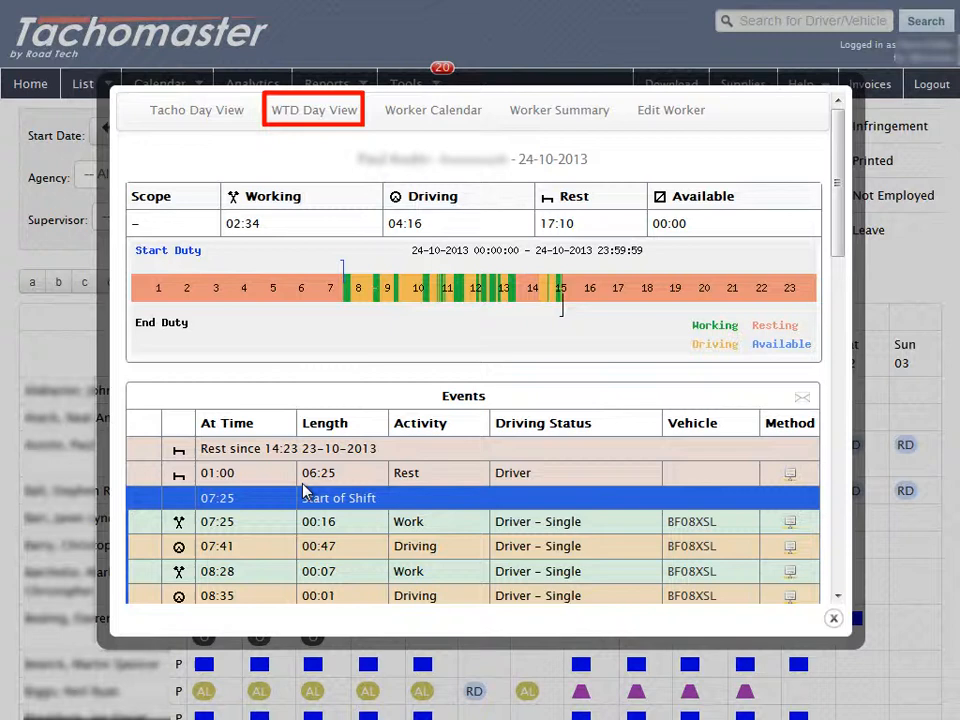
click(432, 110)
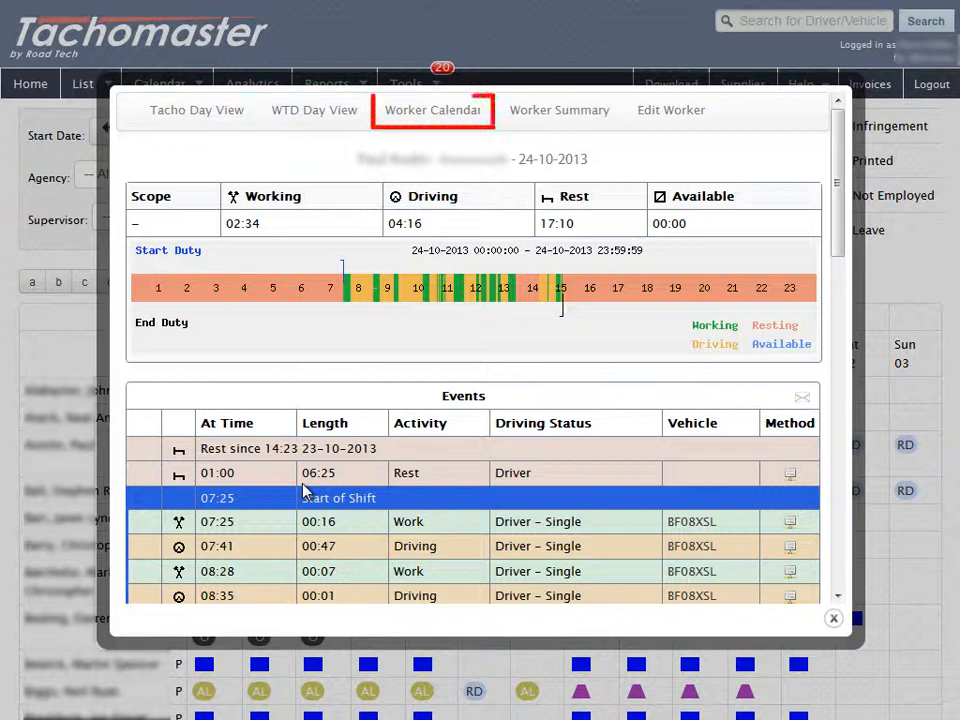
click(559, 110)
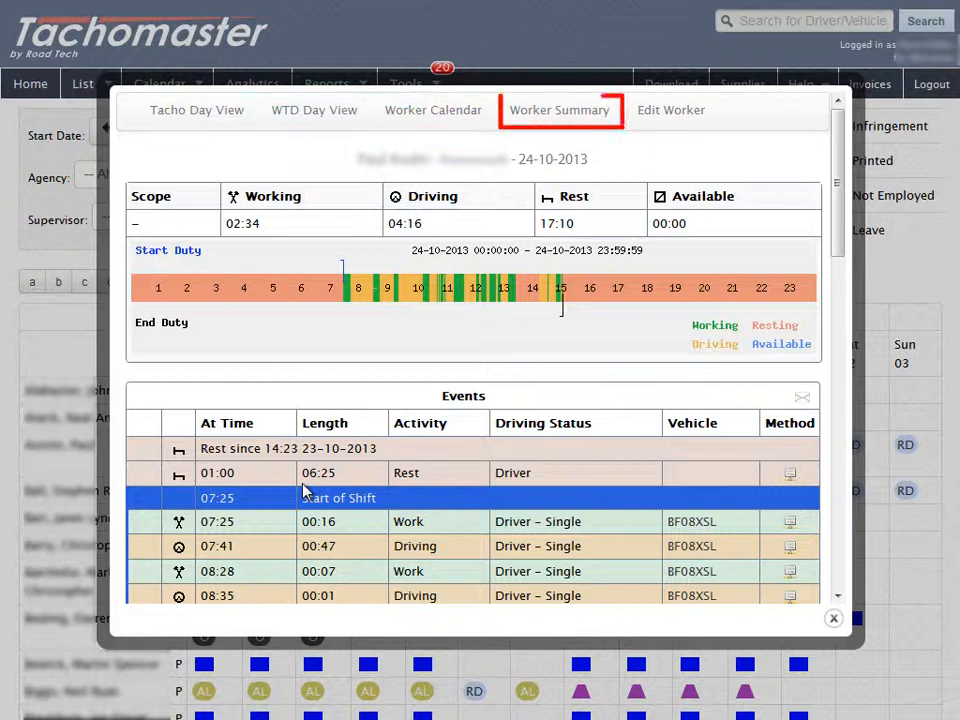
click(671, 110)
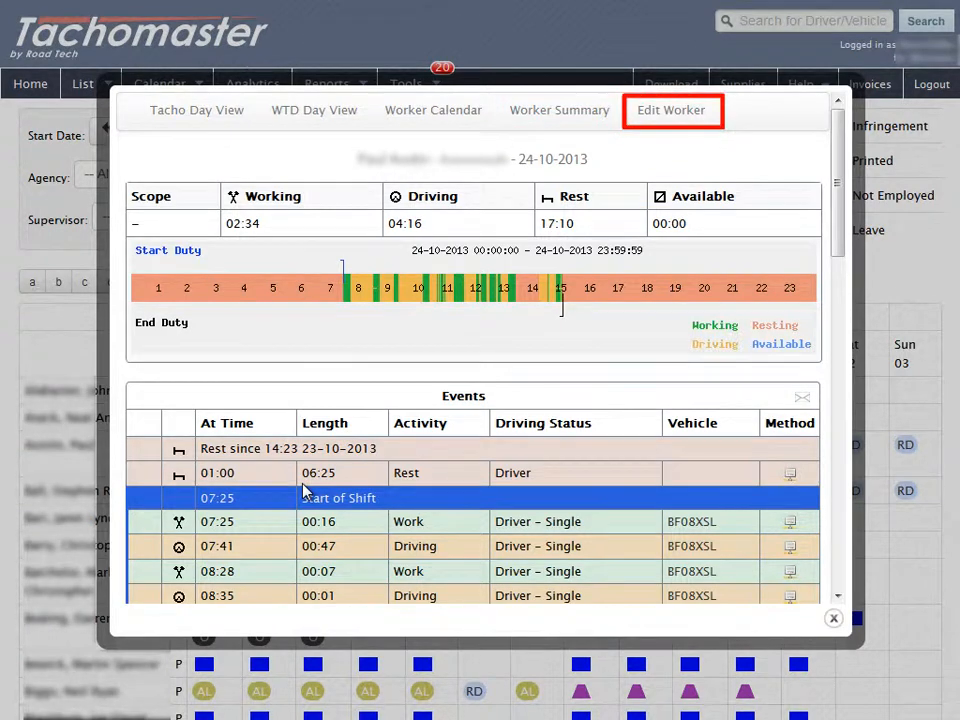
click(833, 618)
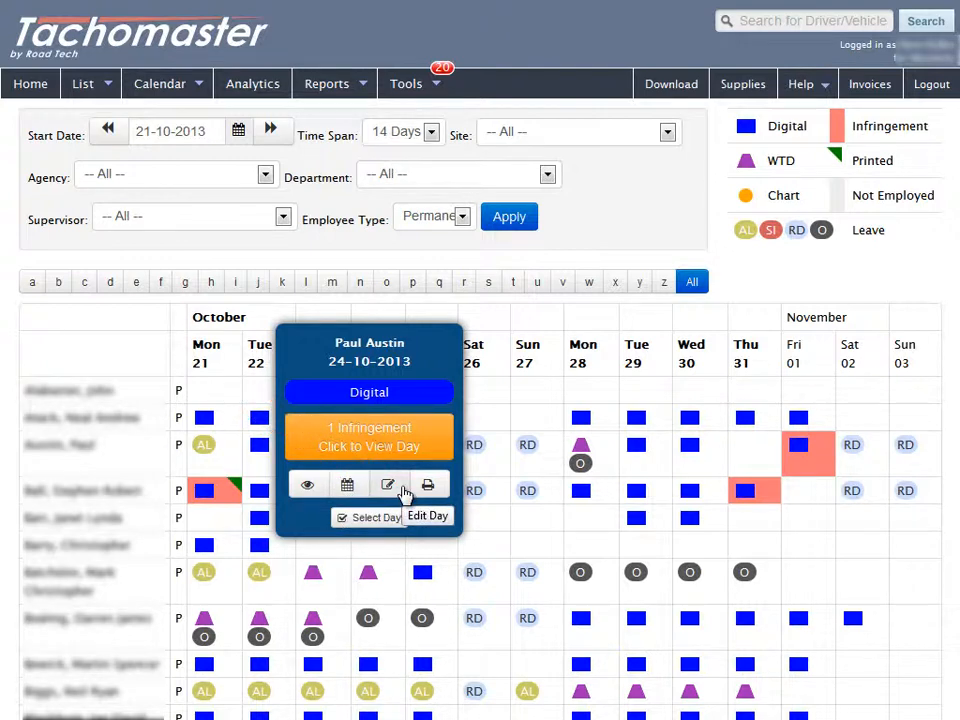
mouse_move(429, 484)
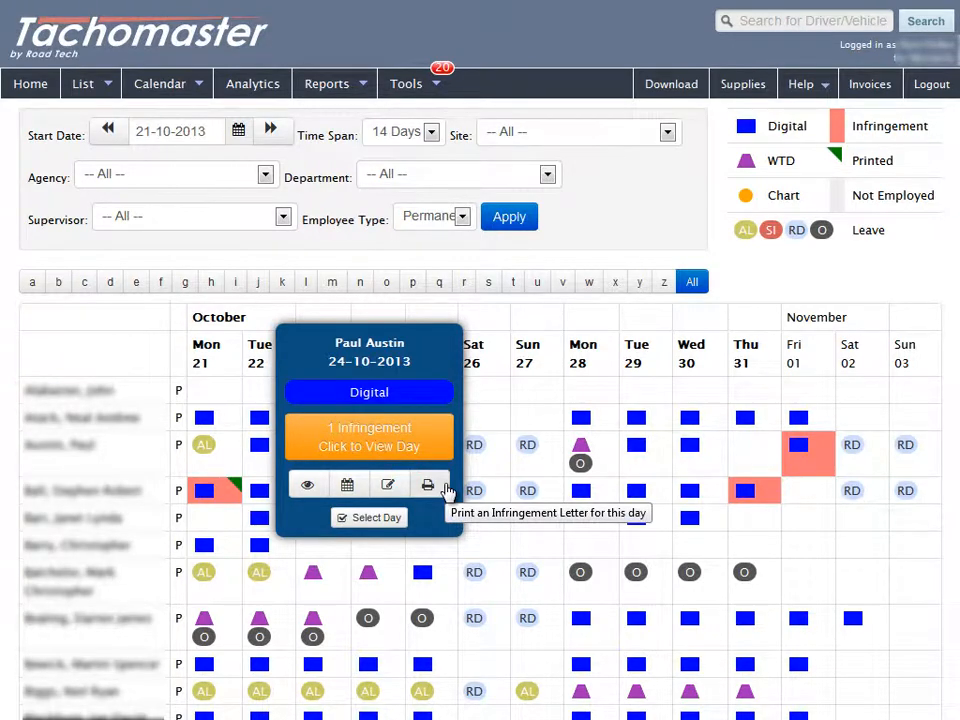
Scroll down the 14-day permanent-worker calendar.
scroll(down, 3)
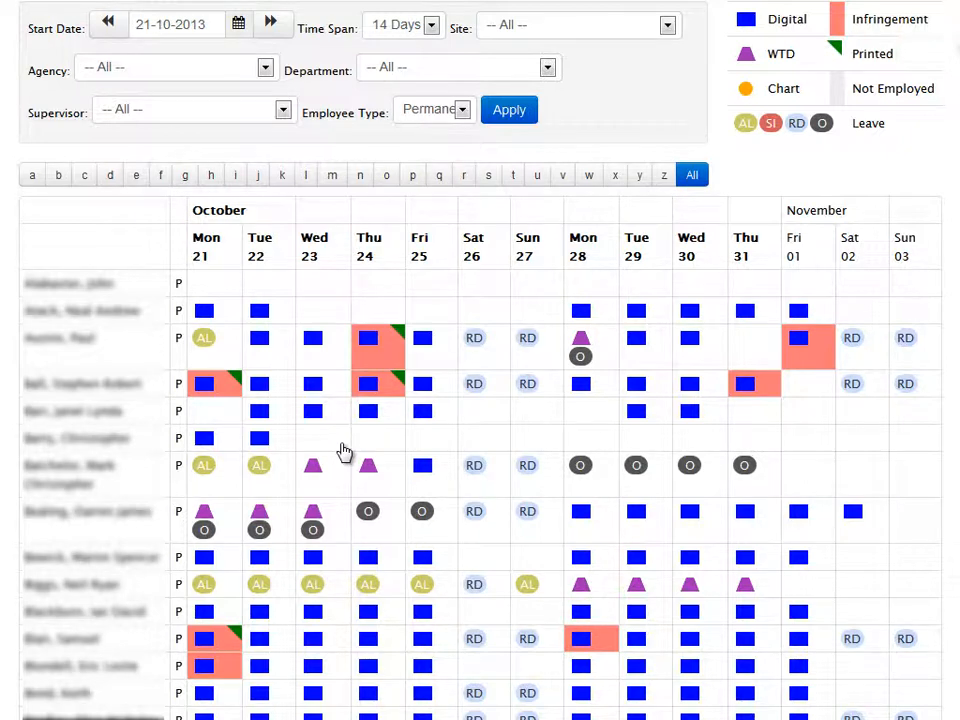
Select the worker's 23–25 October cells and save them as Annual Leave.
click(323, 438)
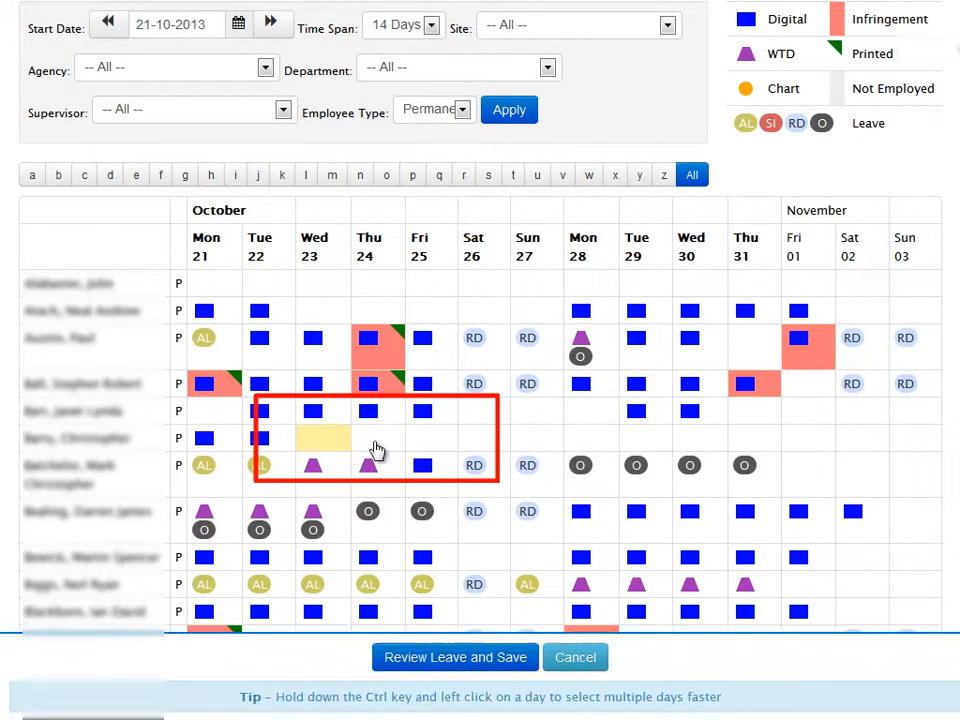
mouse_move(390, 450)
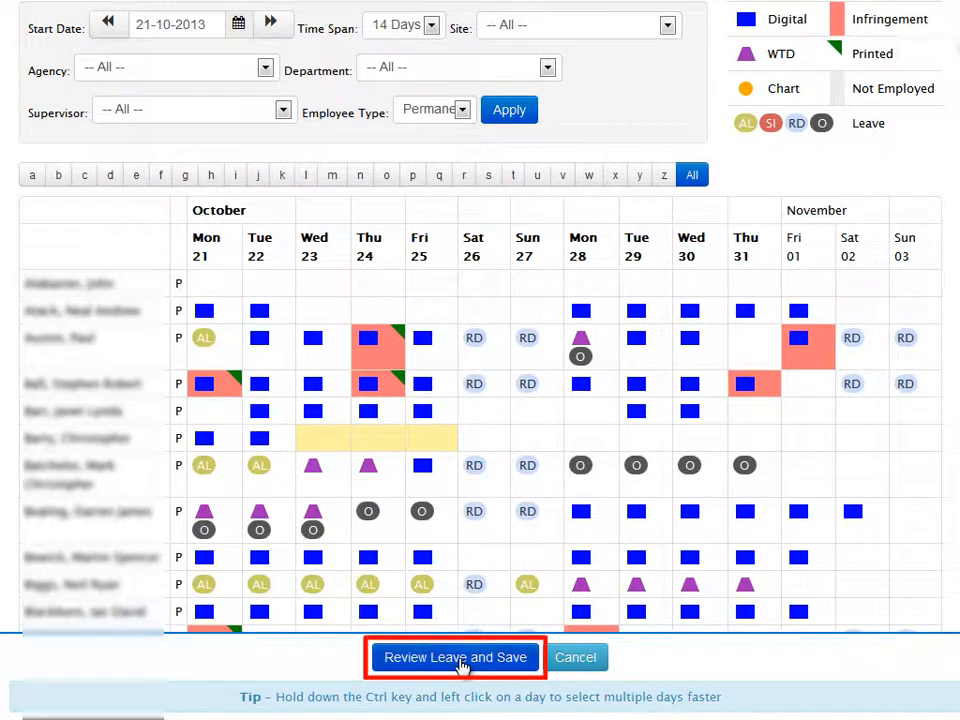
click(454, 657)
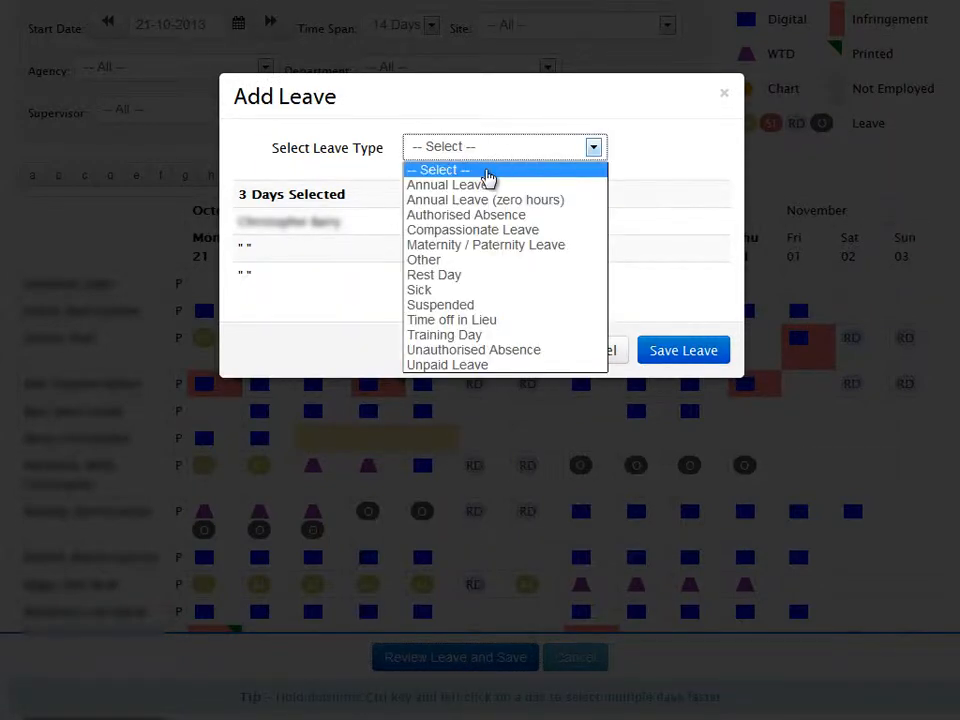
click(450, 184)
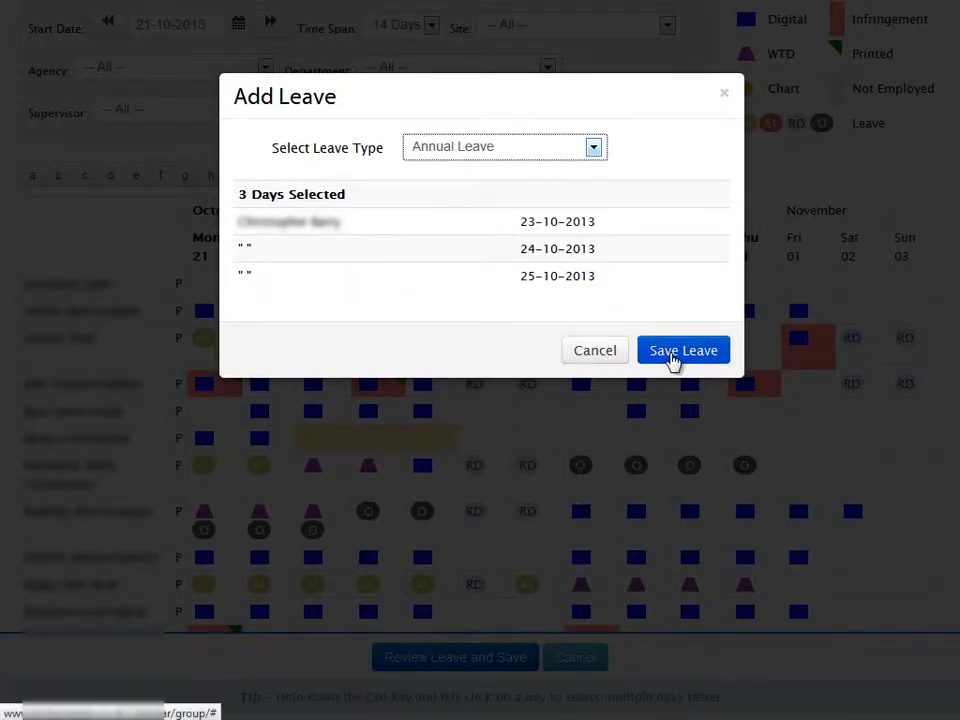
click(683, 350)
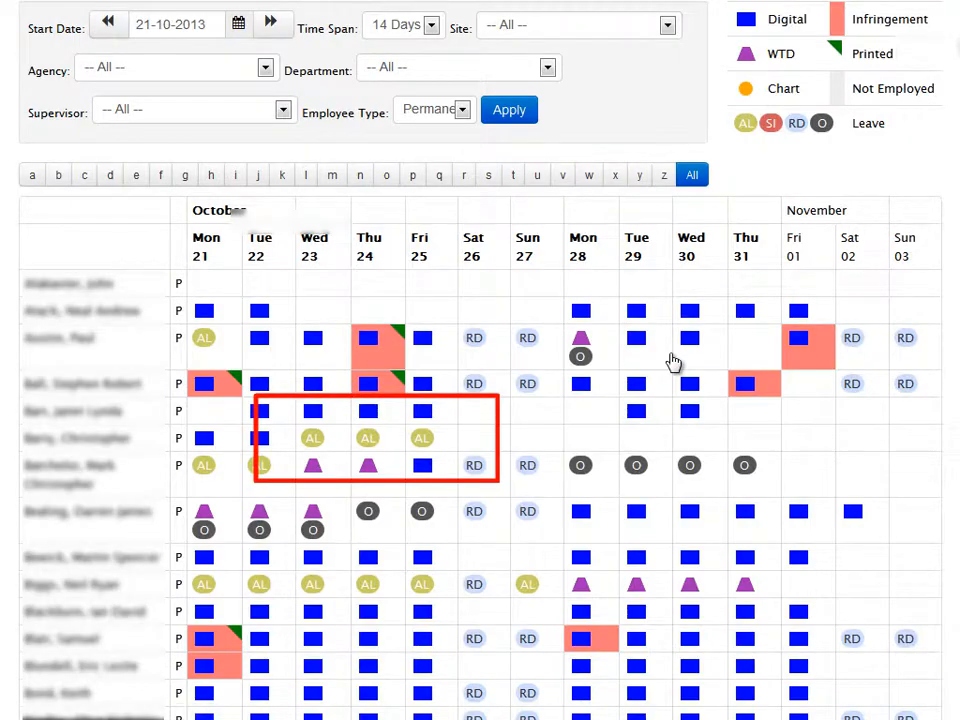